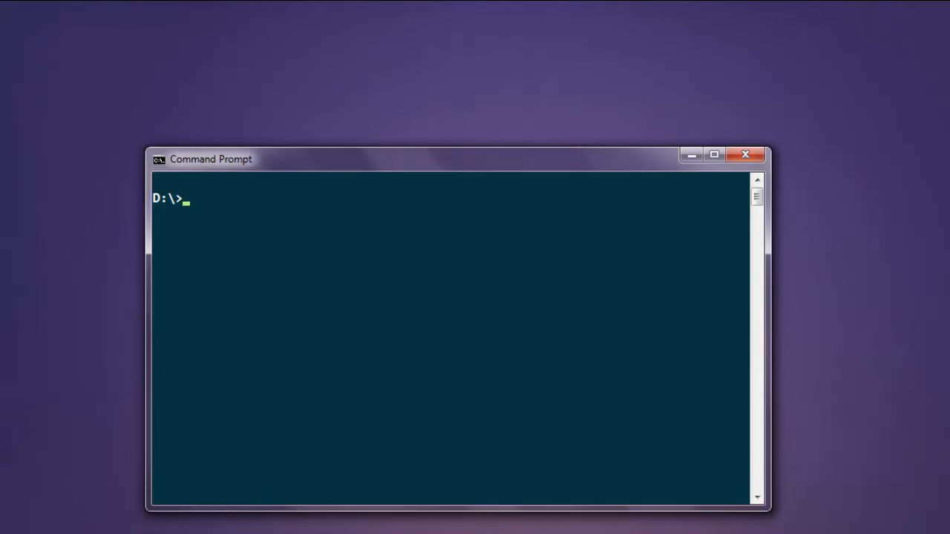
Step: Enter the command 'gem install selenium-webdriver' at the D:\ prompt without running it yet
text(gem ins)
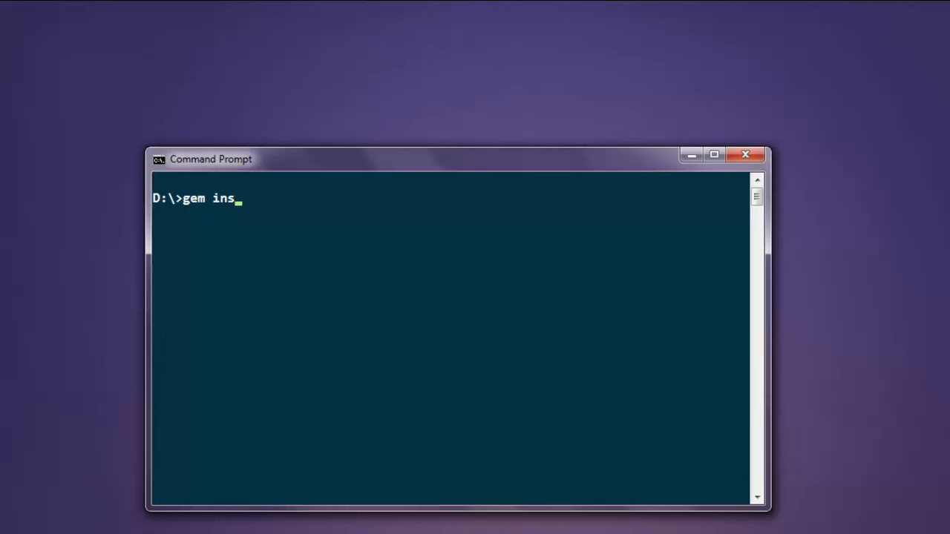
text(tall s)
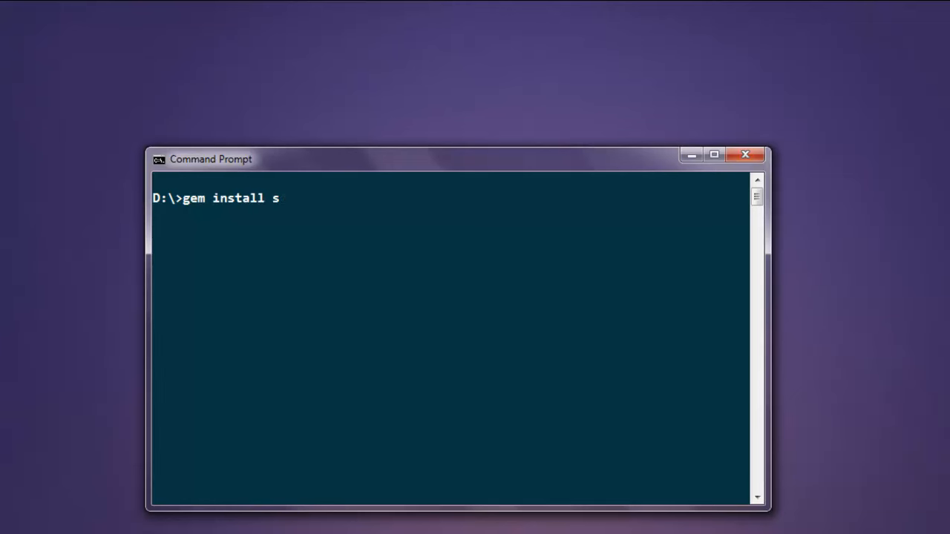
text(elenium-webd)
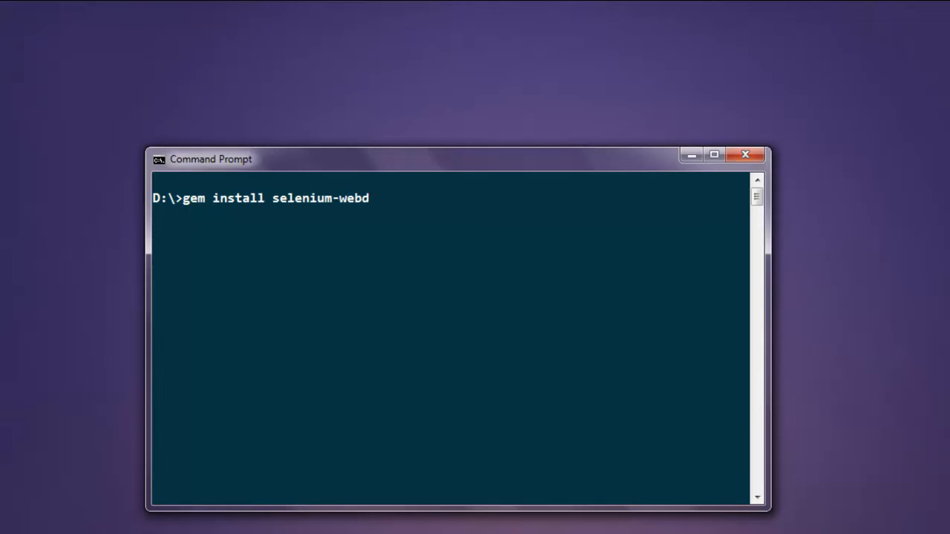
text(river)
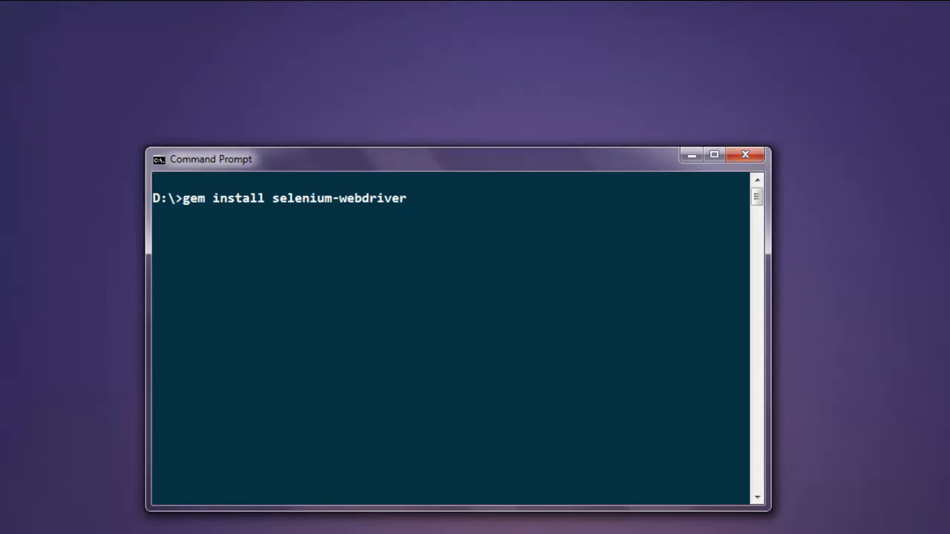
mouse_move(397, 217)
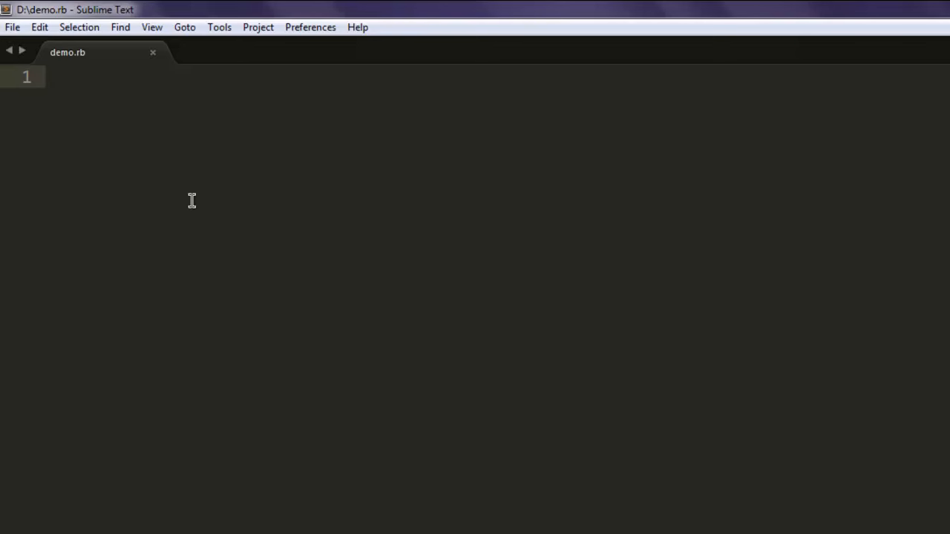
mouse_move(182, 170)
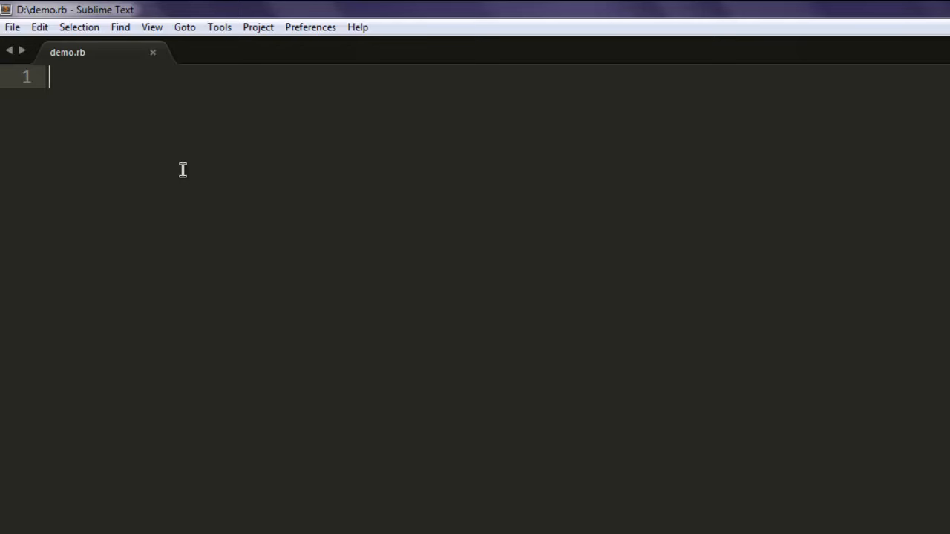
Step: Write require 'selenium-webdriver' as line 1 of demo.rb and add a new line
text(requi)
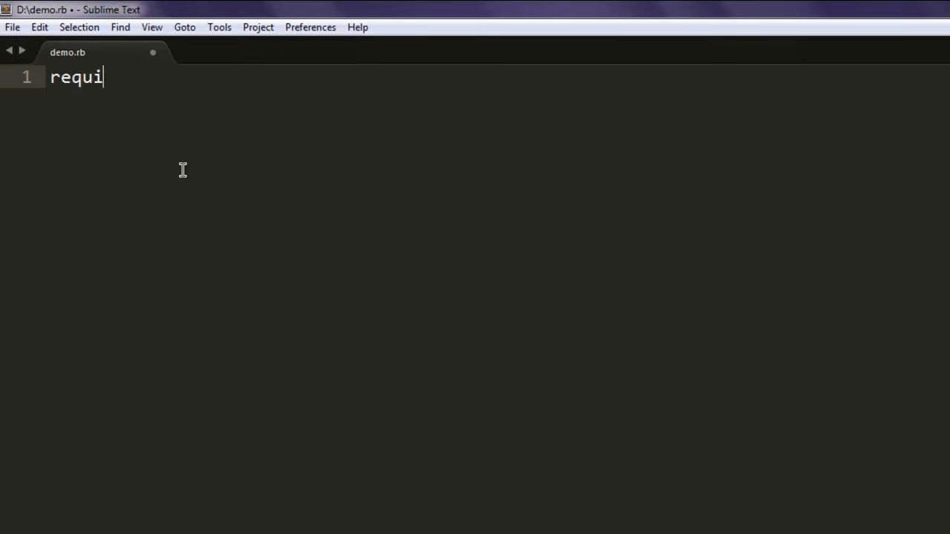
text(re 'seleni)
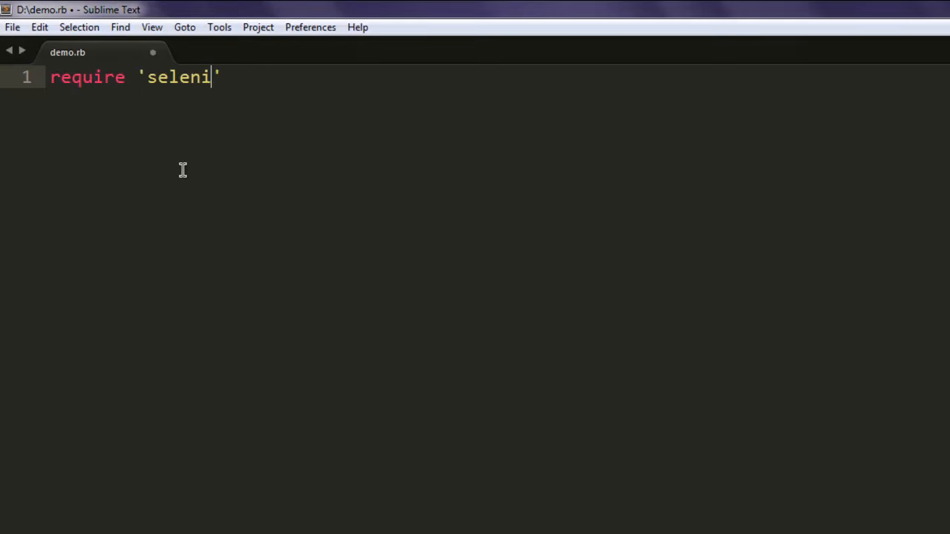
text(um-webdriver)
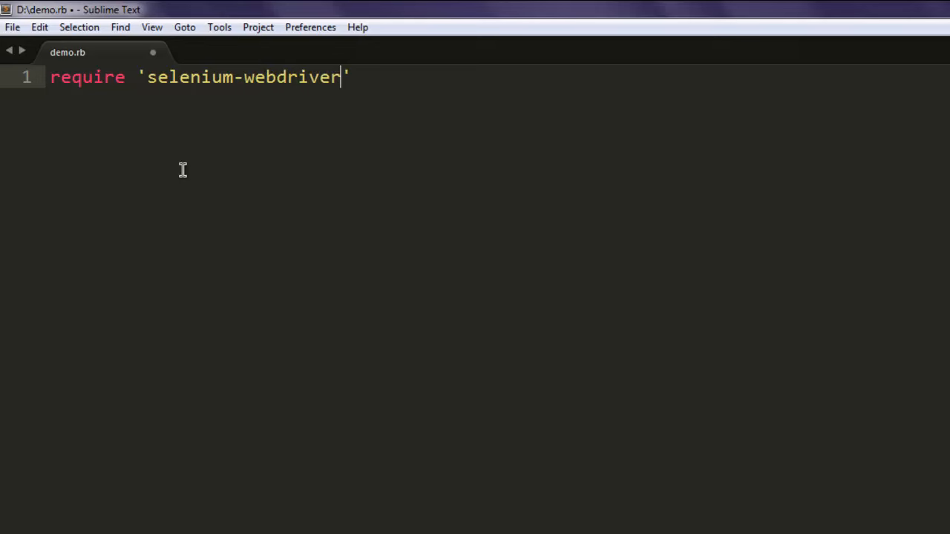
key(Enter)
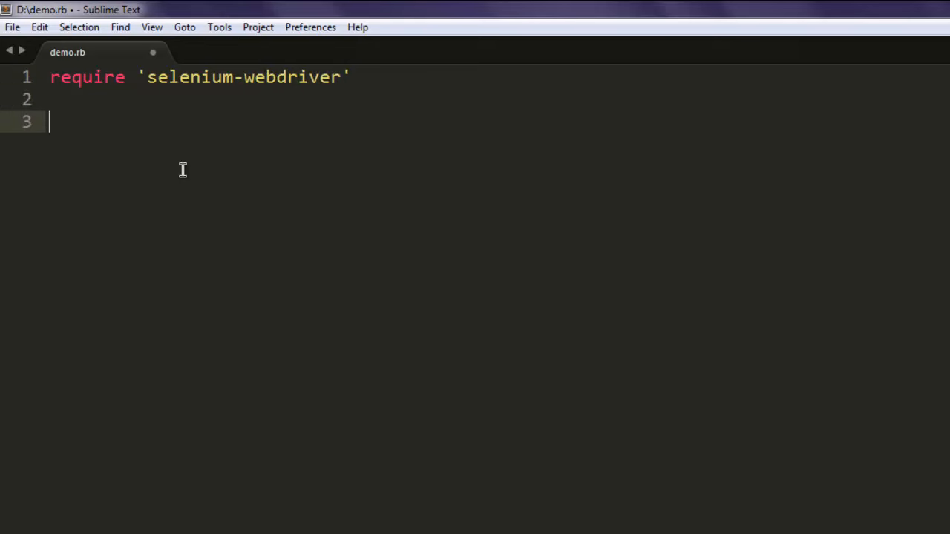
Step: Add driver = Selenium::WebDriver.for:chrome on line 3 and begin line 5 with 'dr'
text(driver =)
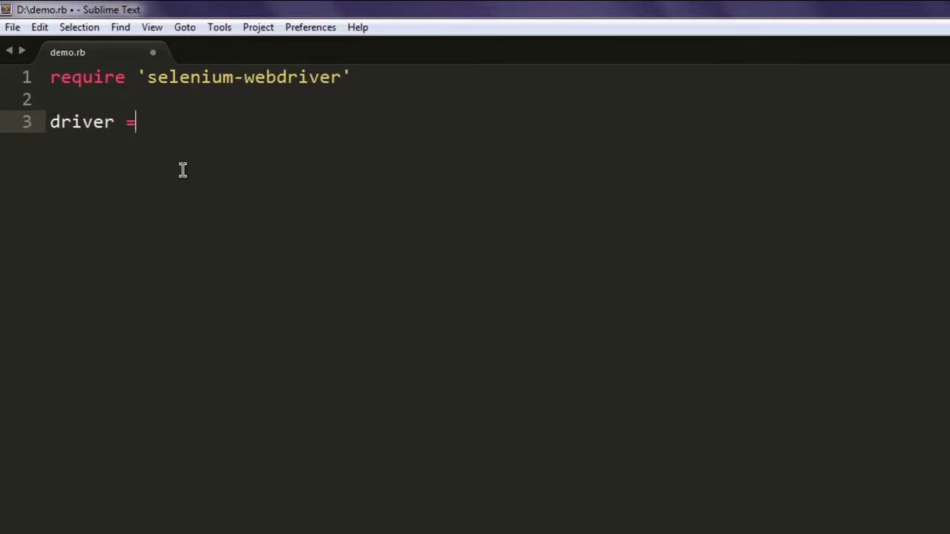
text(Seleniu)
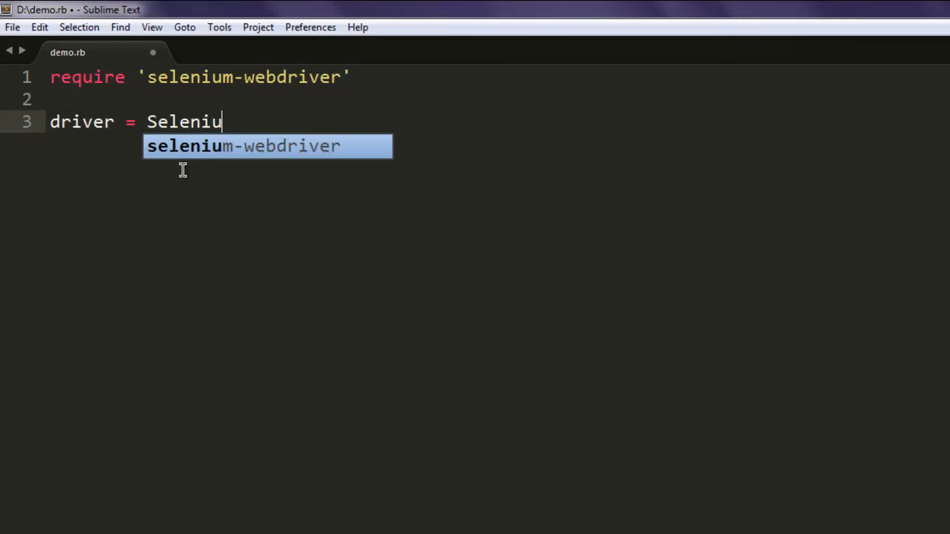
text(m::WebDri)
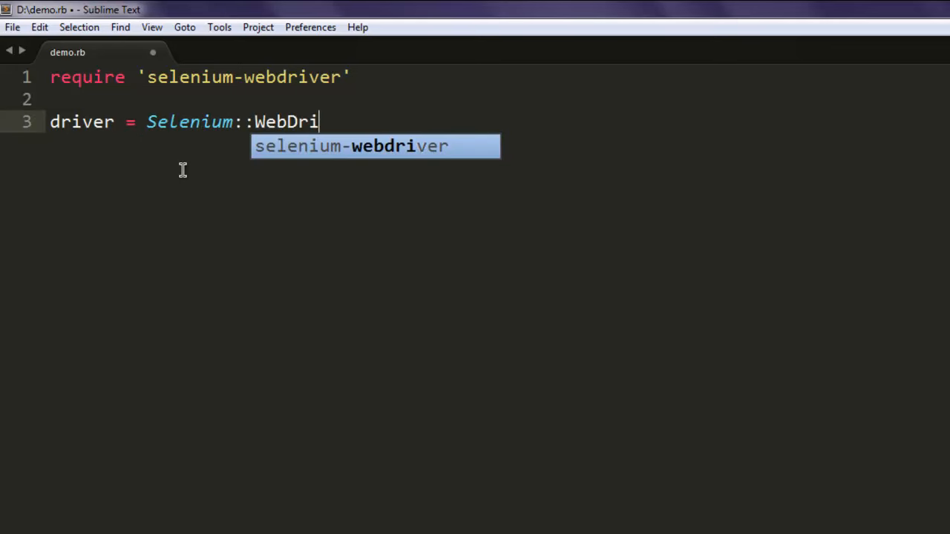
text(ver.f)
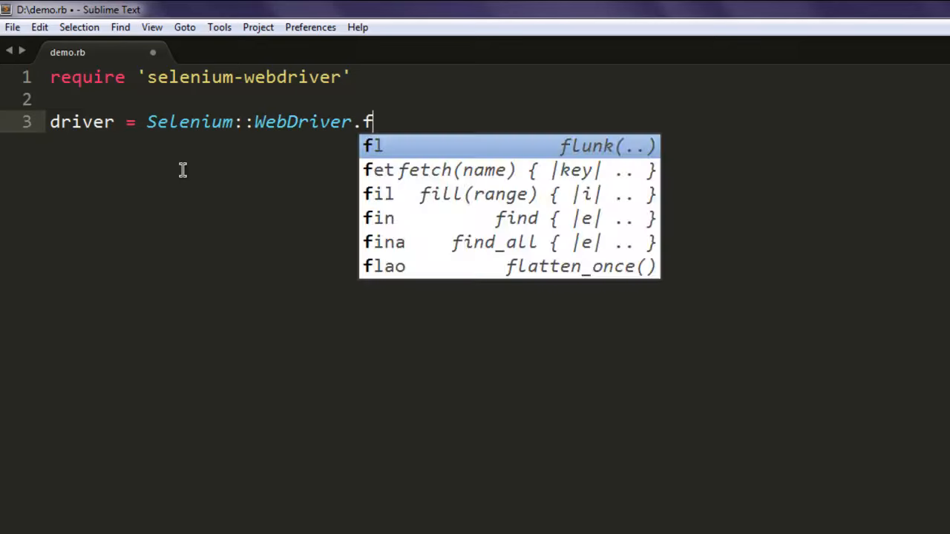
text(or:)
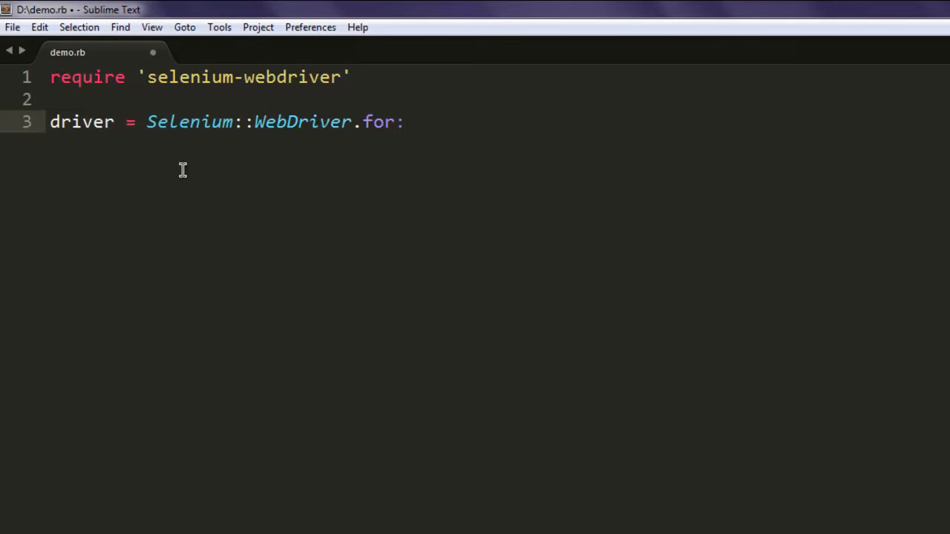
text(chrome)
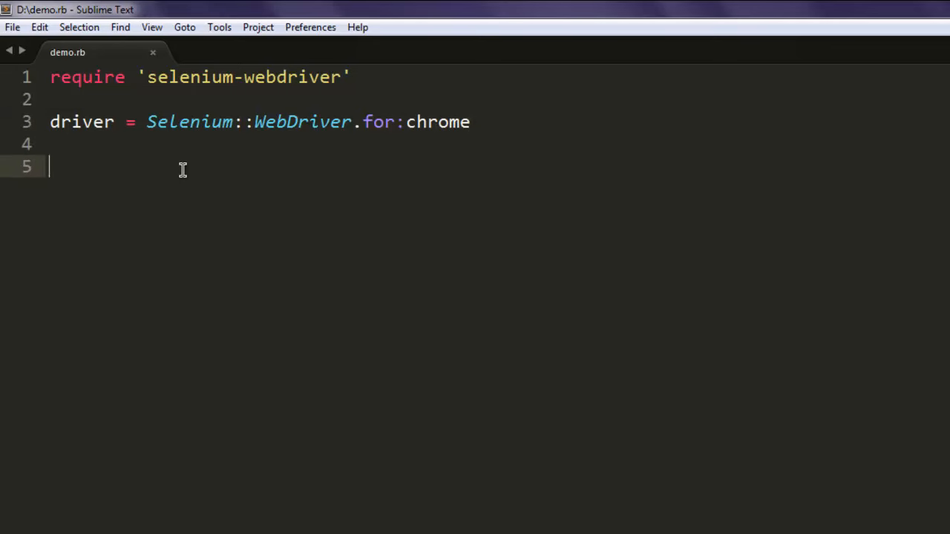
text(driver.get ")
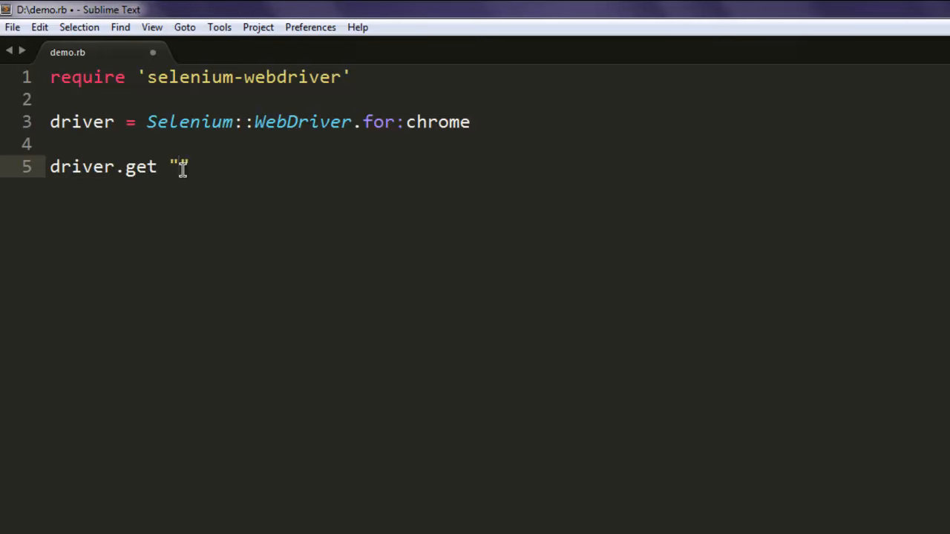
text(http://go)
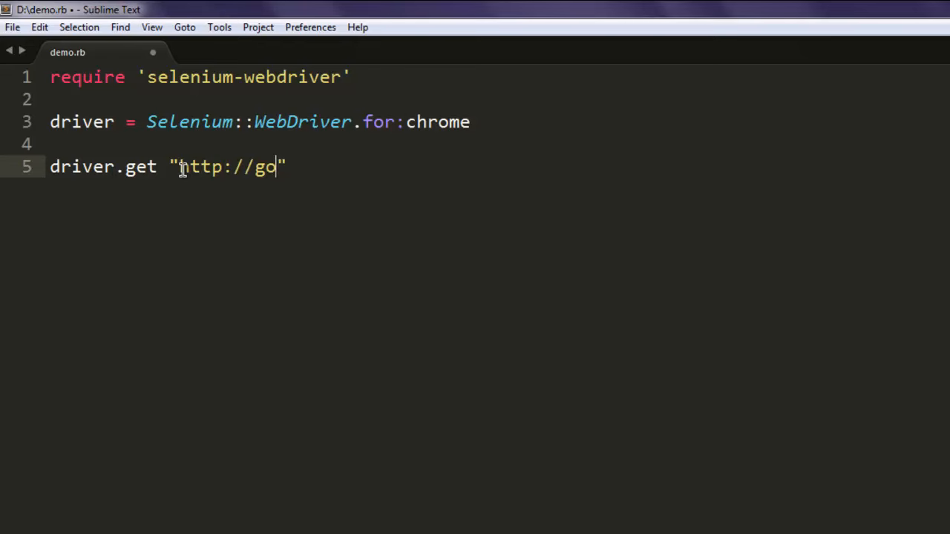
text(ogle.com)
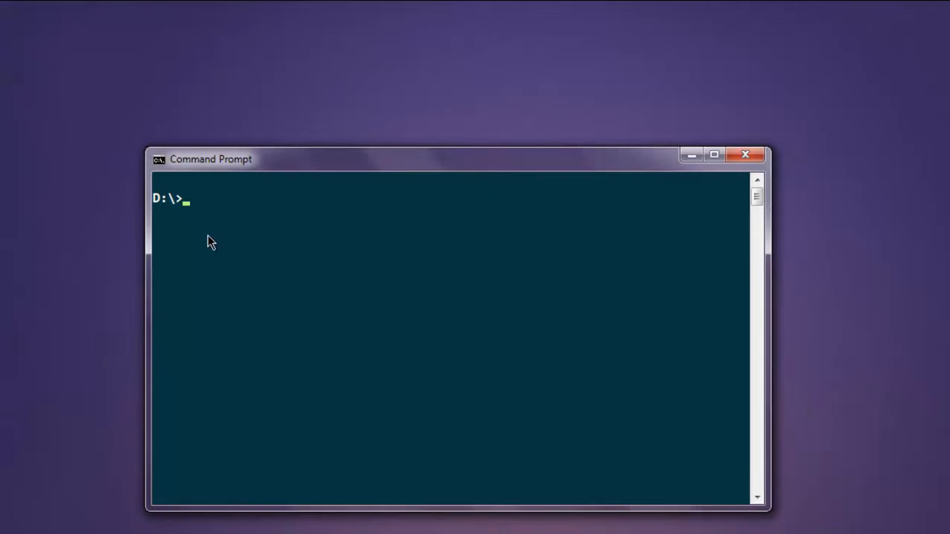
text(ru)
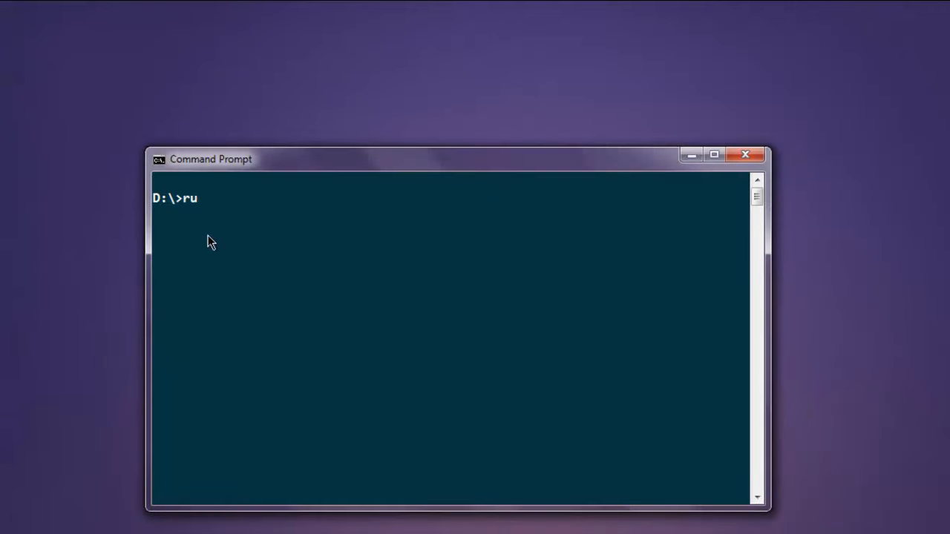